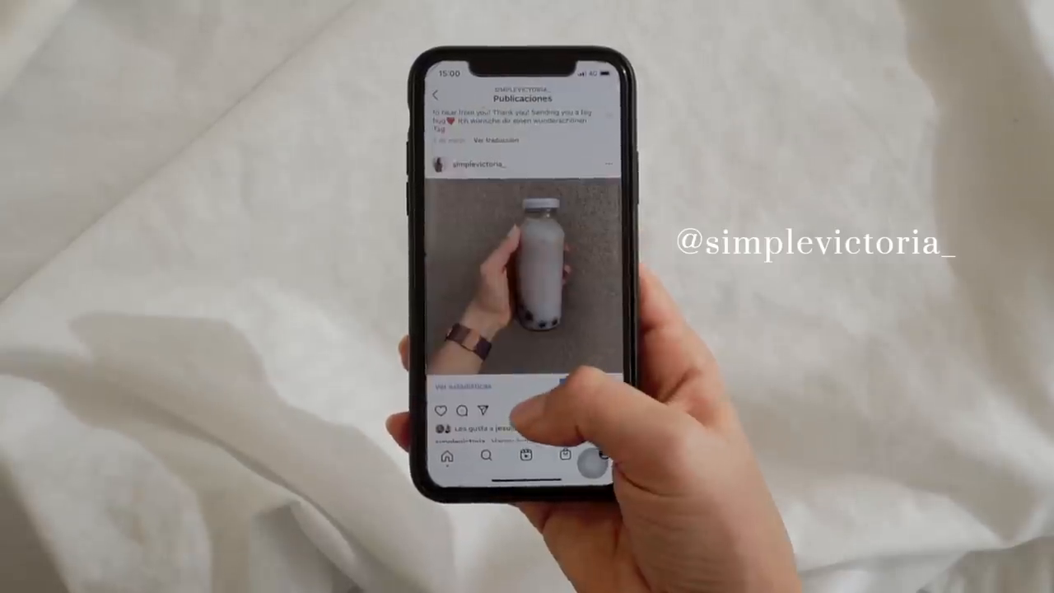
scroll(up, 3)
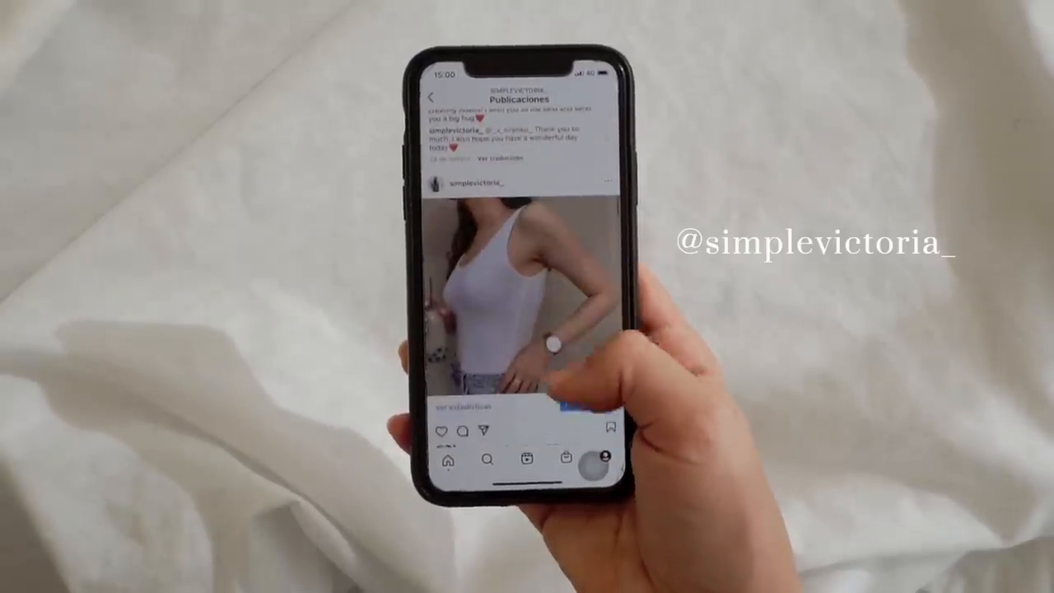
scroll(up, 3)
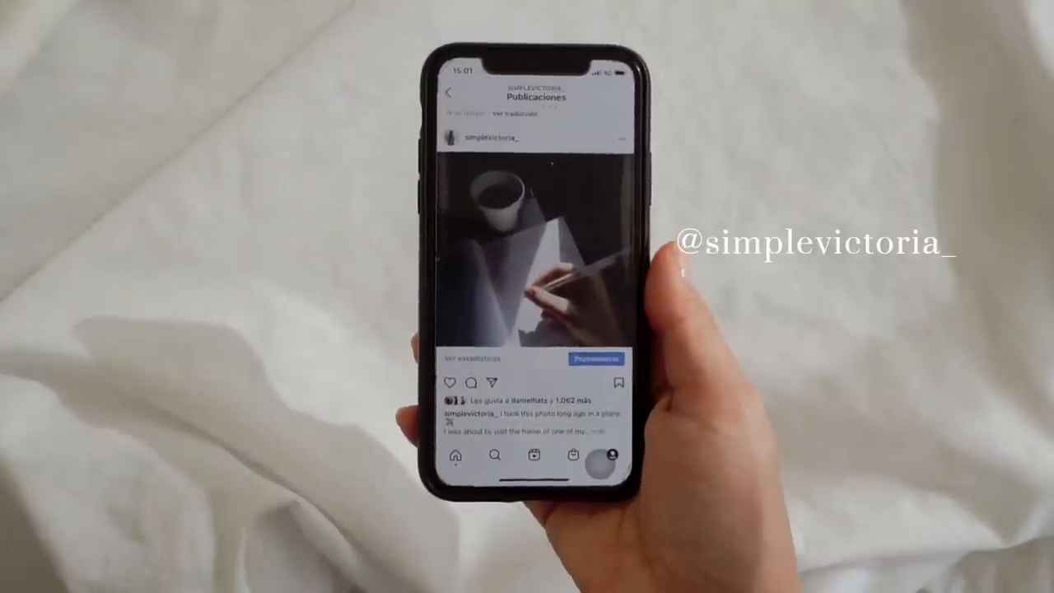